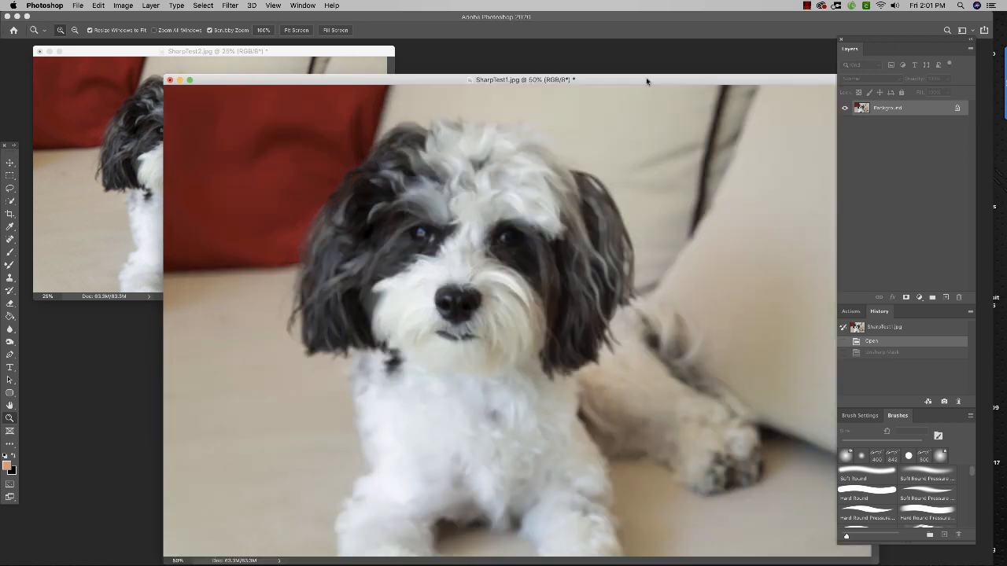
Apply Unsharp Mask to the puppy photo: Amount 401%, Radius 5 pixels, Threshold 0.
left_click_drag(526, 79, 428, 44)
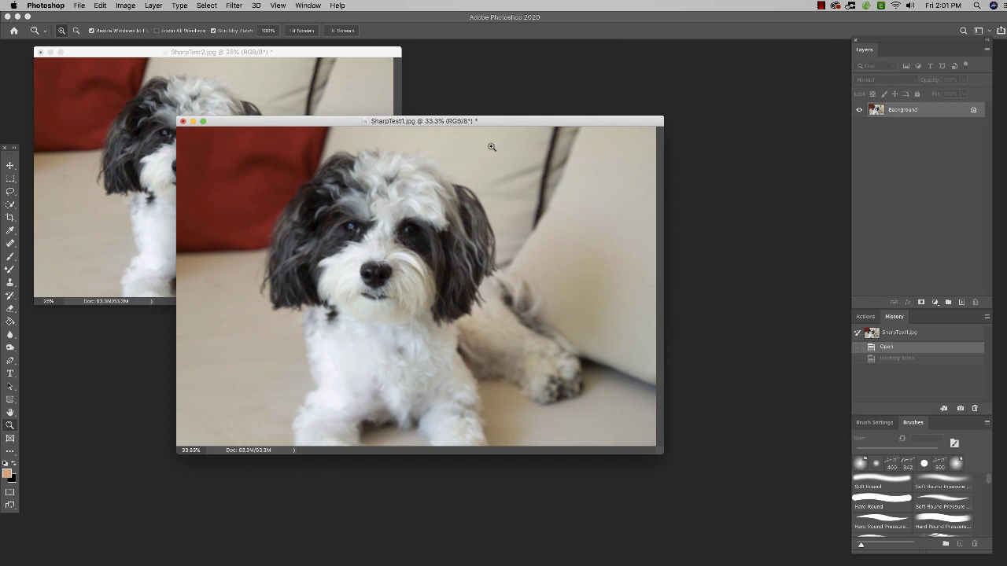
left_click(492, 147)
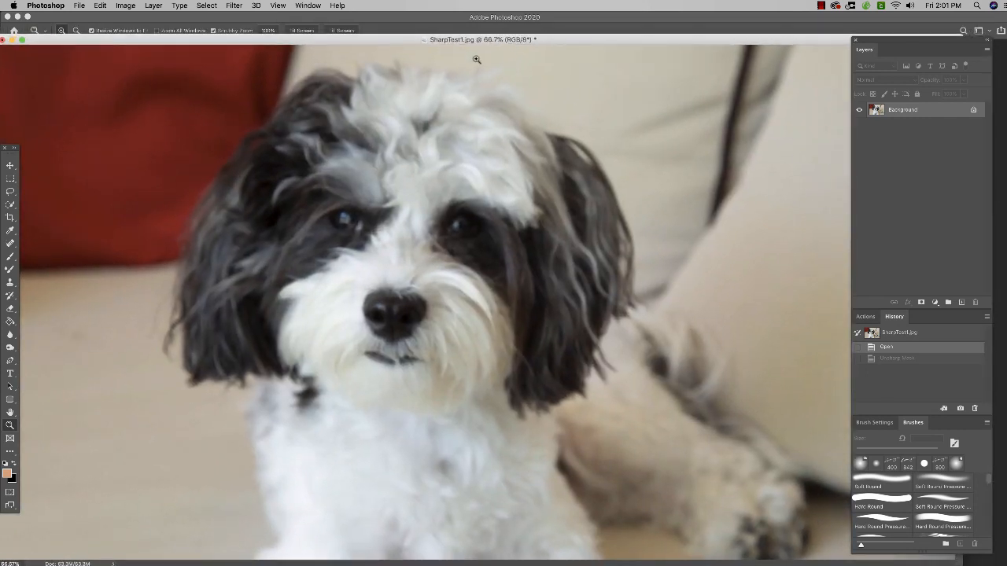
left_click(233, 5)
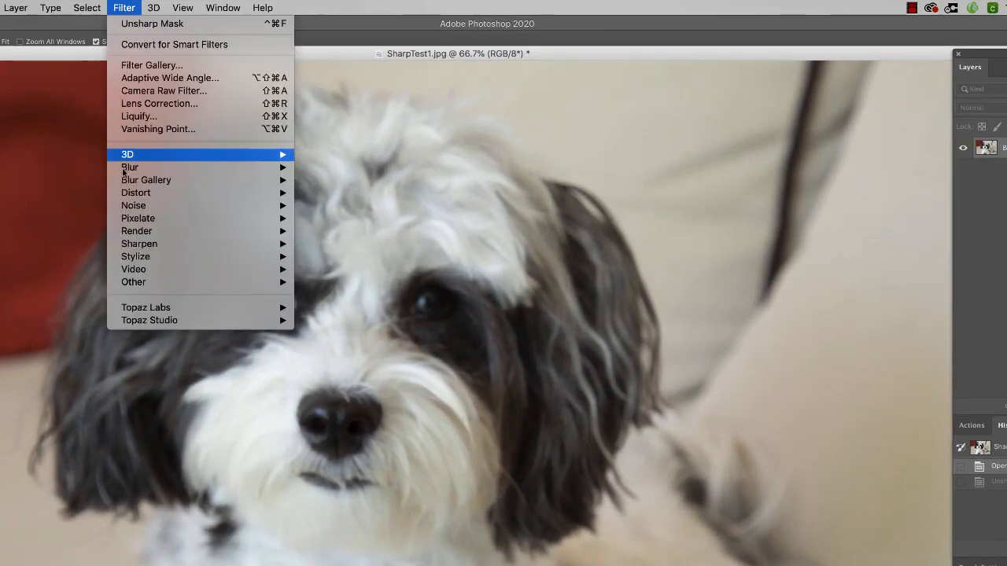
mouse_move(139, 244)
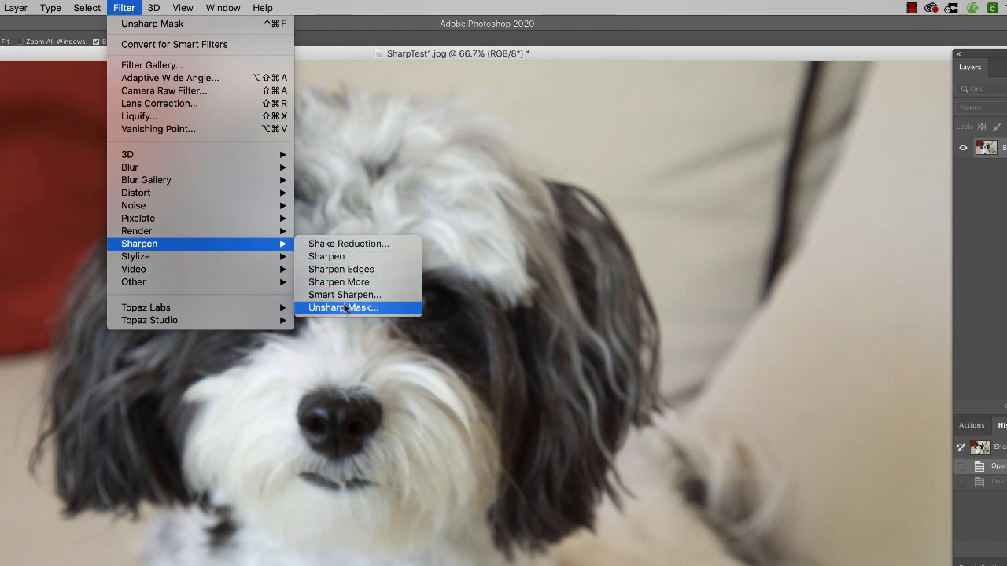
left_click(343, 307)
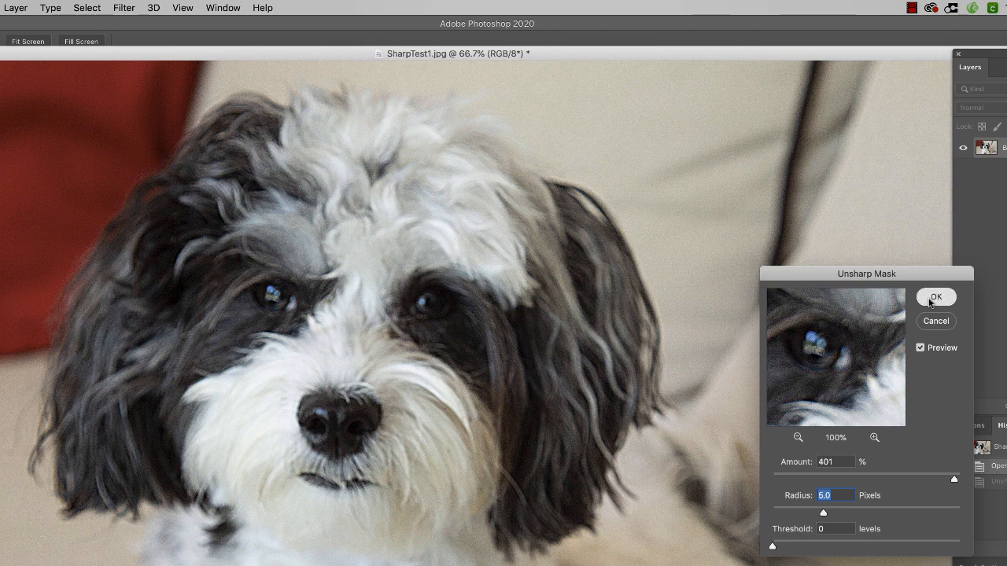
left_click(936, 296)
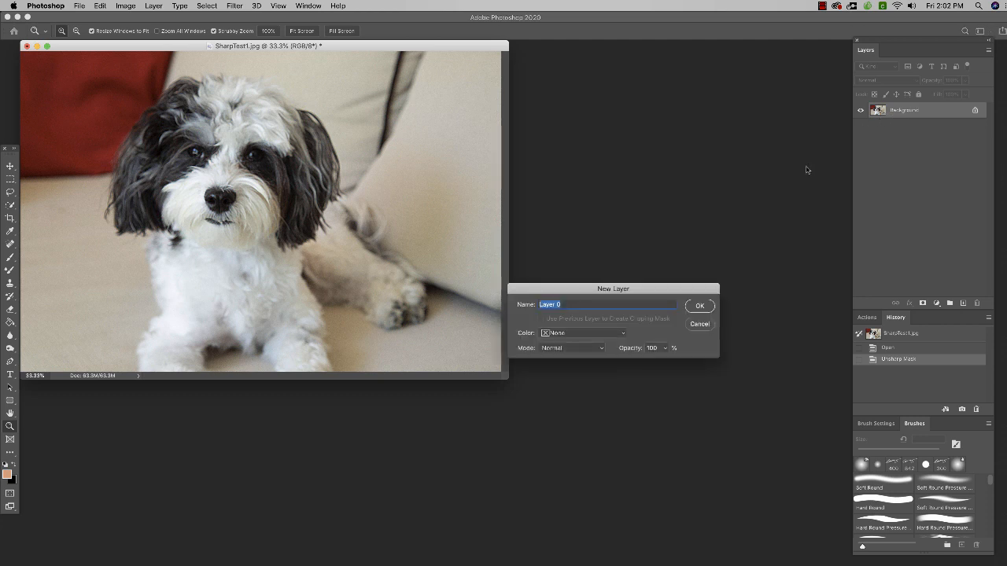
Convert the sharpened Background into a regular layer, entering 'Un' as its name.
type("Un")
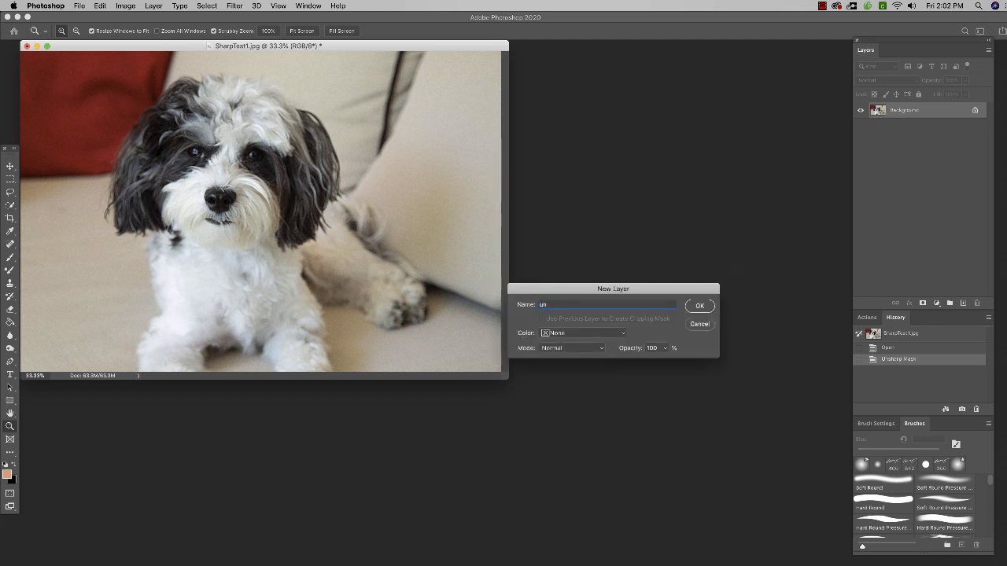
left_click(699, 305)
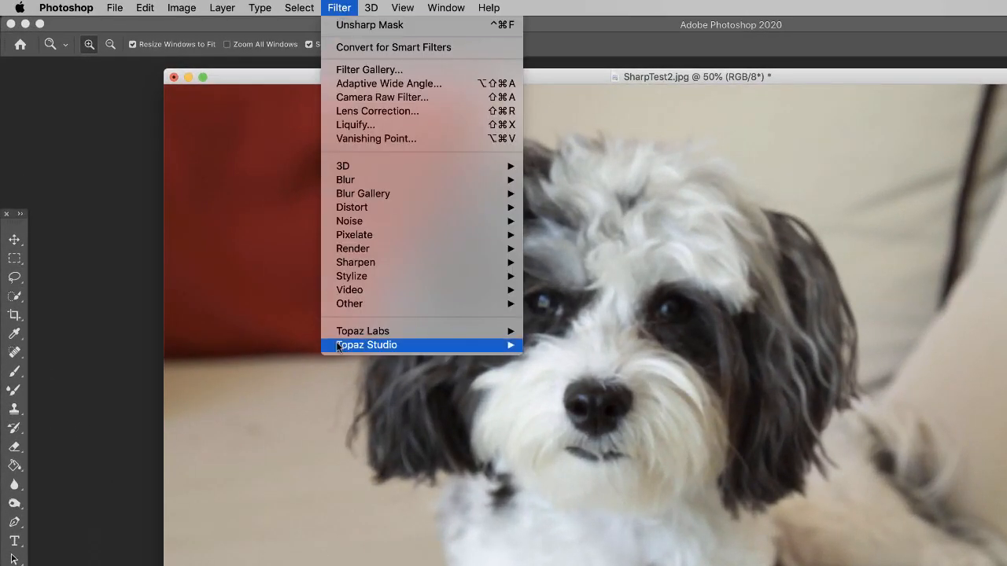
mouse_move(362, 331)
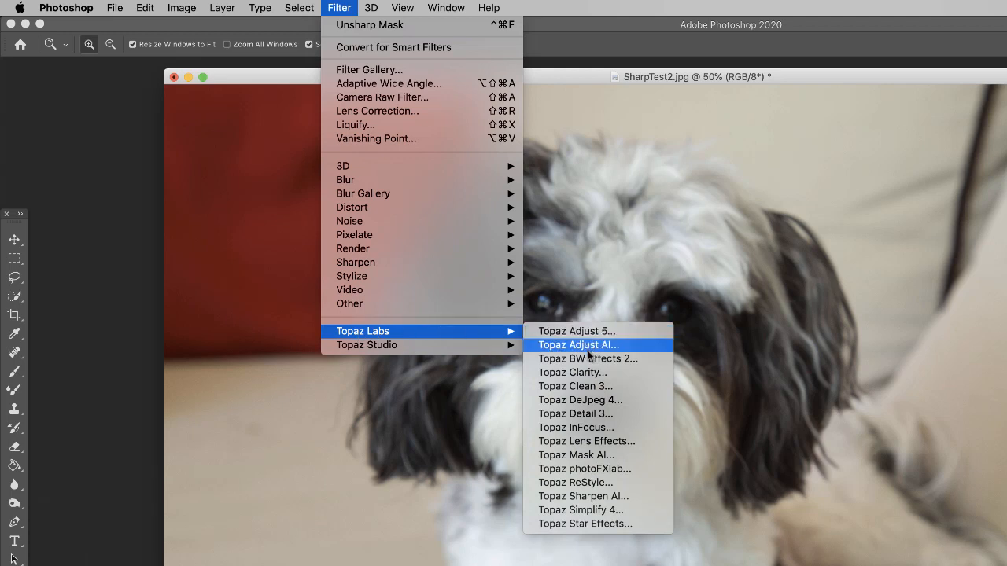
mouse_move(580, 399)
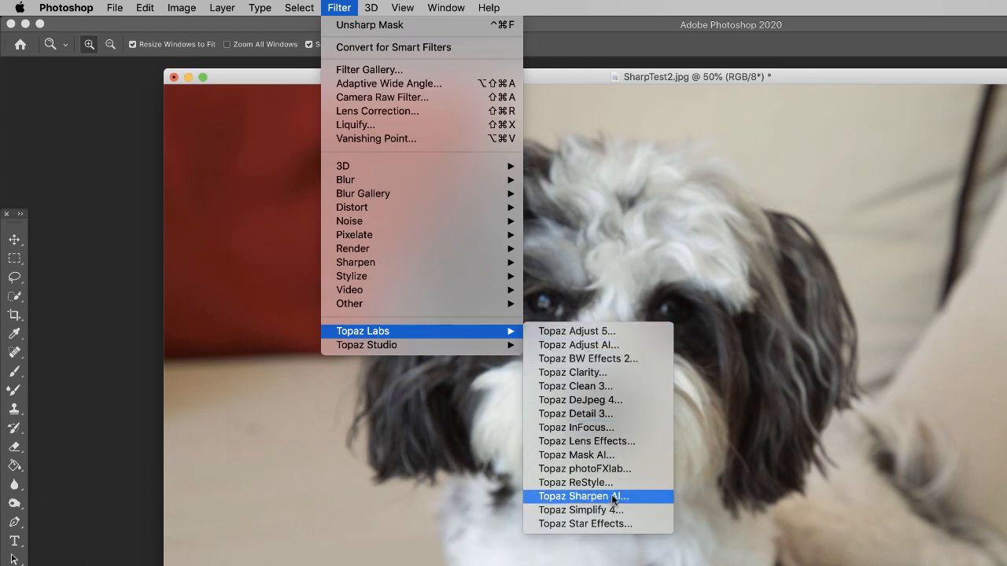
Launch Topaz Sharpen AI on SharpTest2 from Filter > Topaz Labs.
left_click(582, 496)
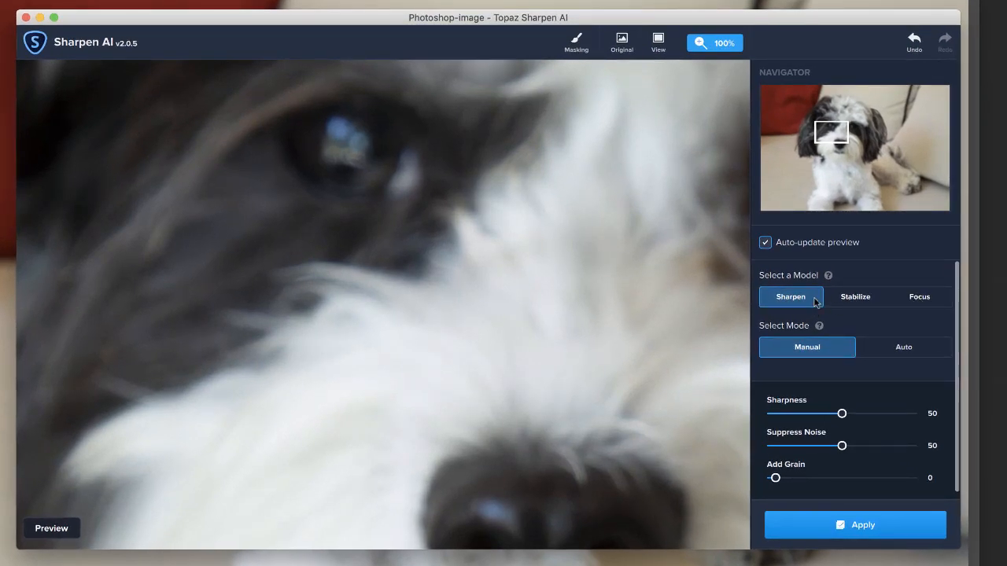
mouse_move(915, 303)
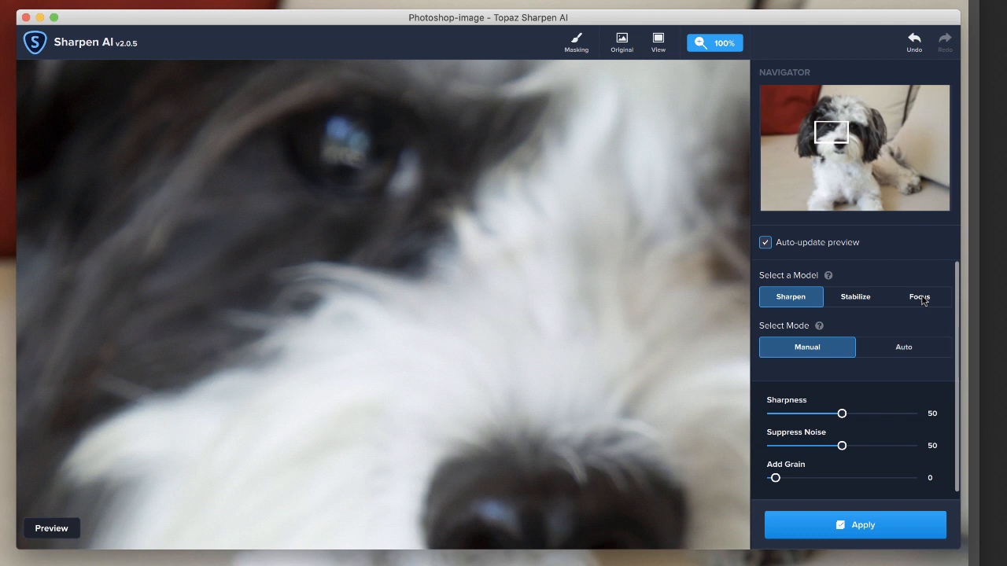
mouse_move(851, 304)
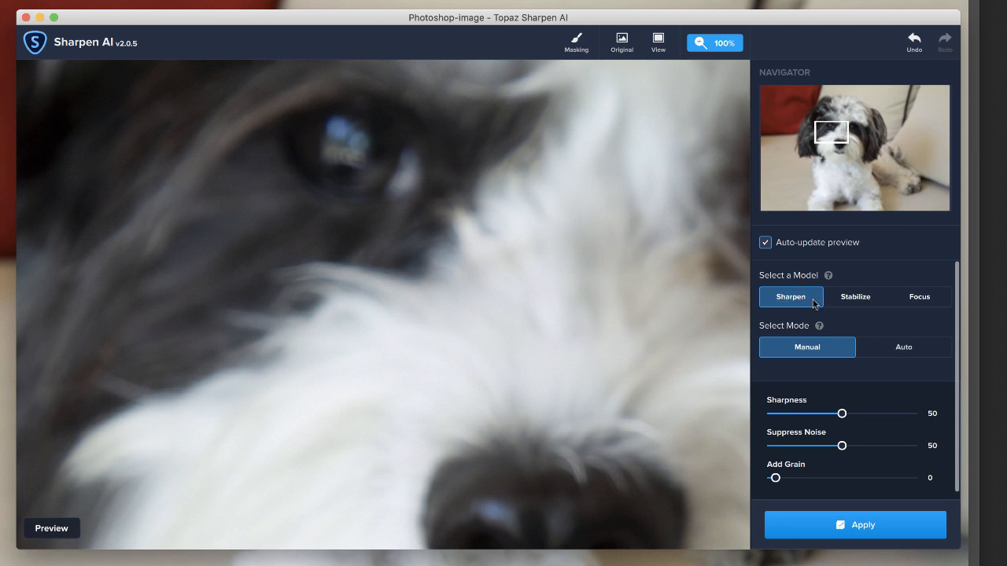
mouse_move(922, 298)
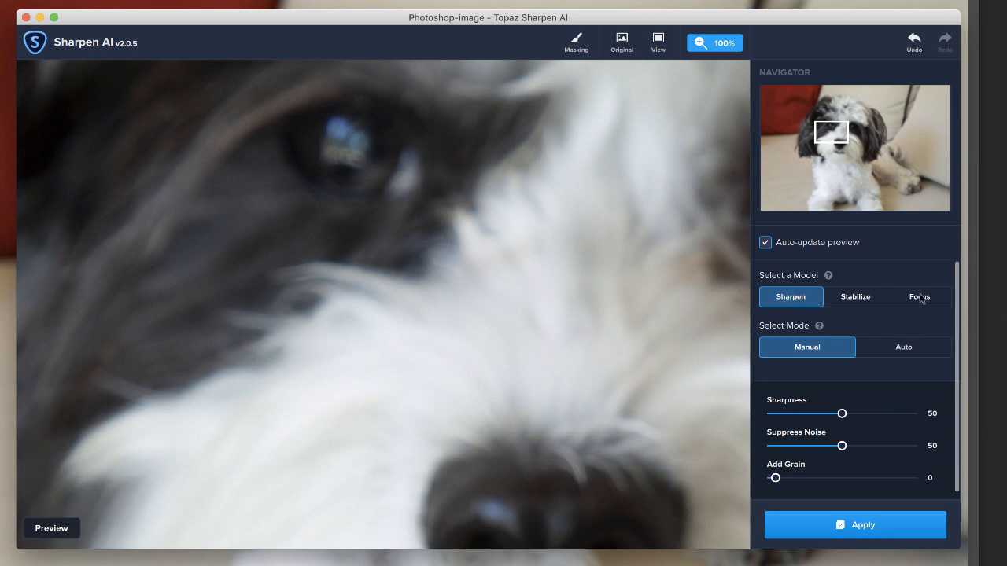
Select the Focus model in Topaz Sharpen AI and let its preview generate.
left_click(919, 297)
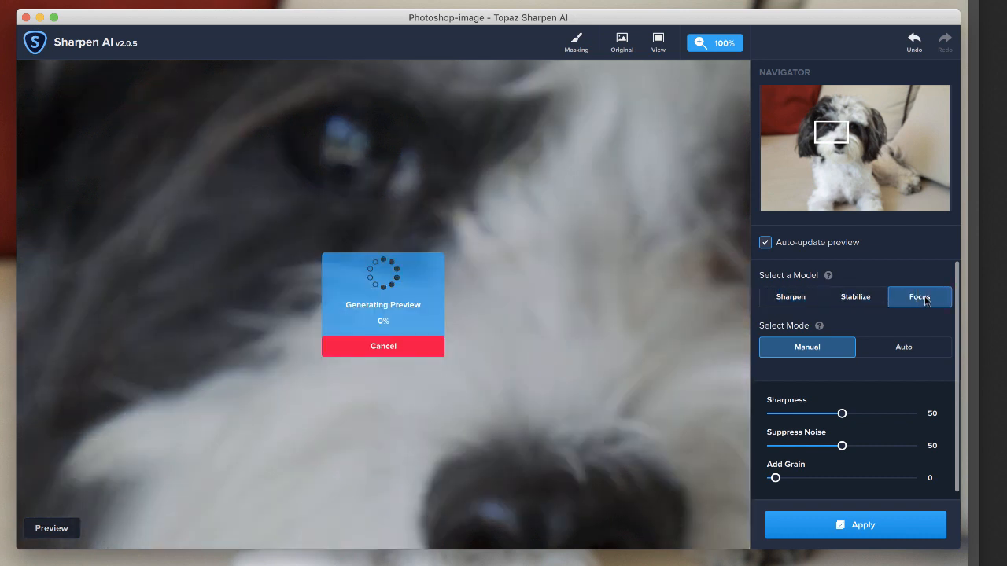
mouse_move(634, 307)
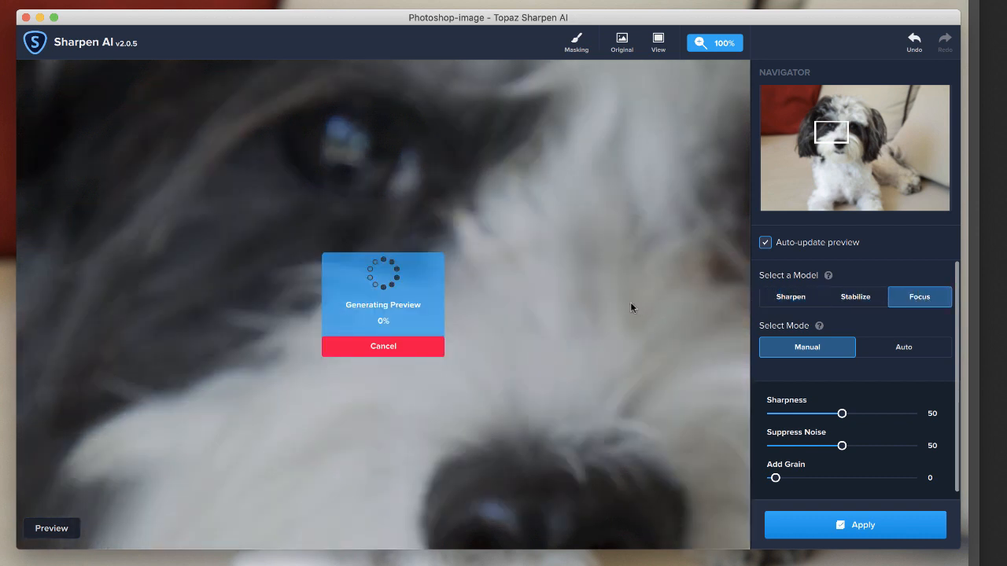
mouse_move(877, 411)
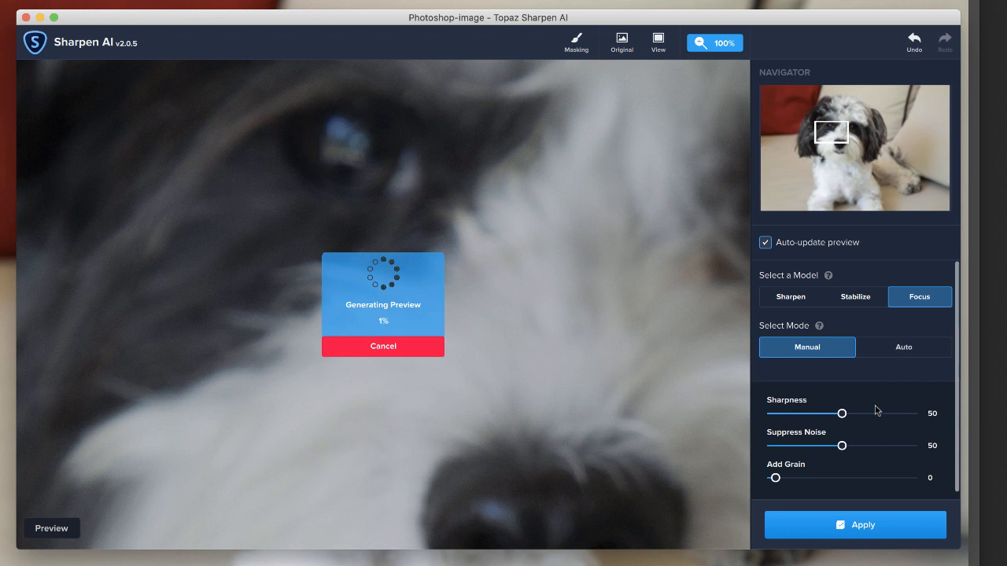
mouse_move(393, 220)
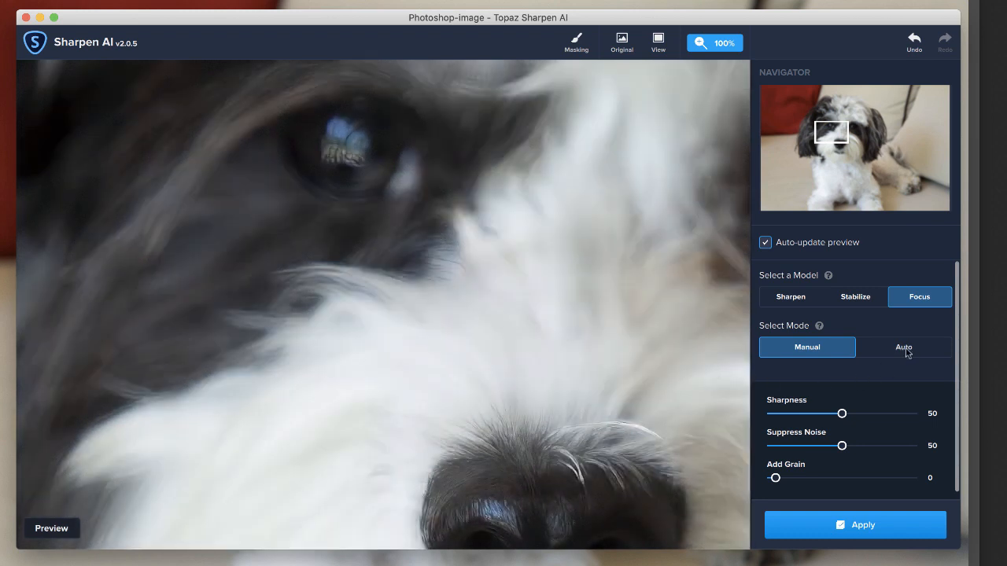
Set the Focus model to Auto mode for a crisper eye, whiskers and fur preview.
left_click(903, 347)
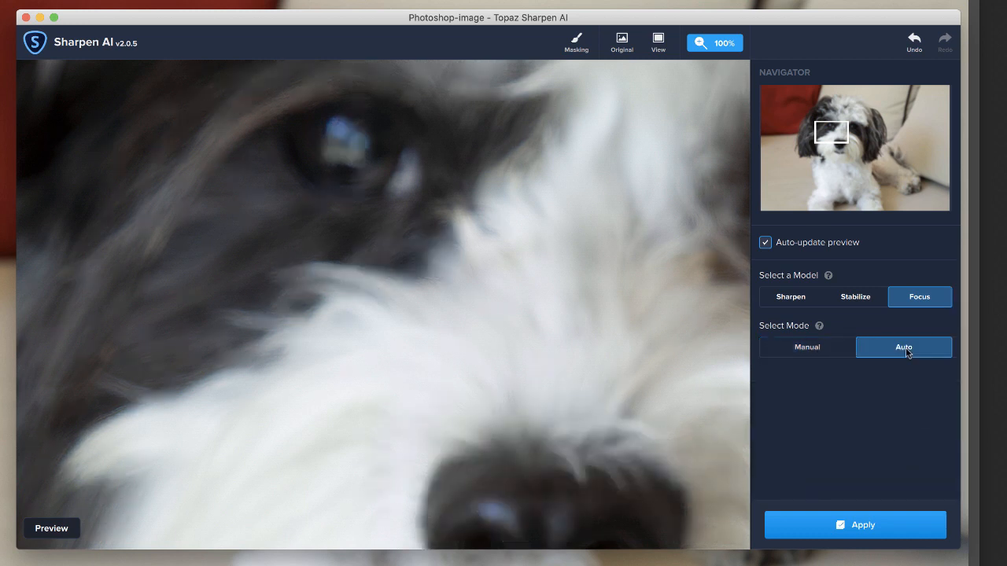
left_click(903, 346)
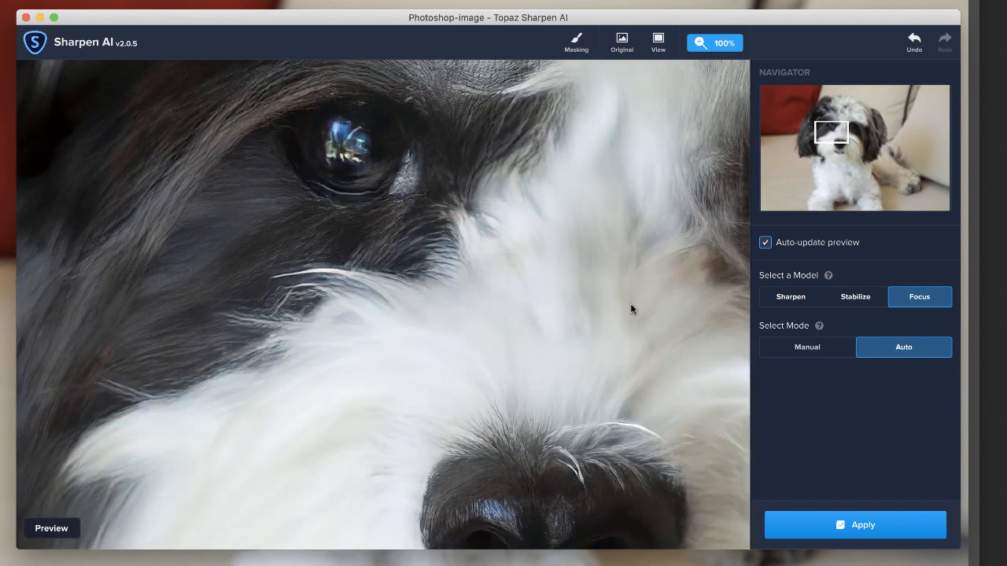
mouse_move(354, 179)
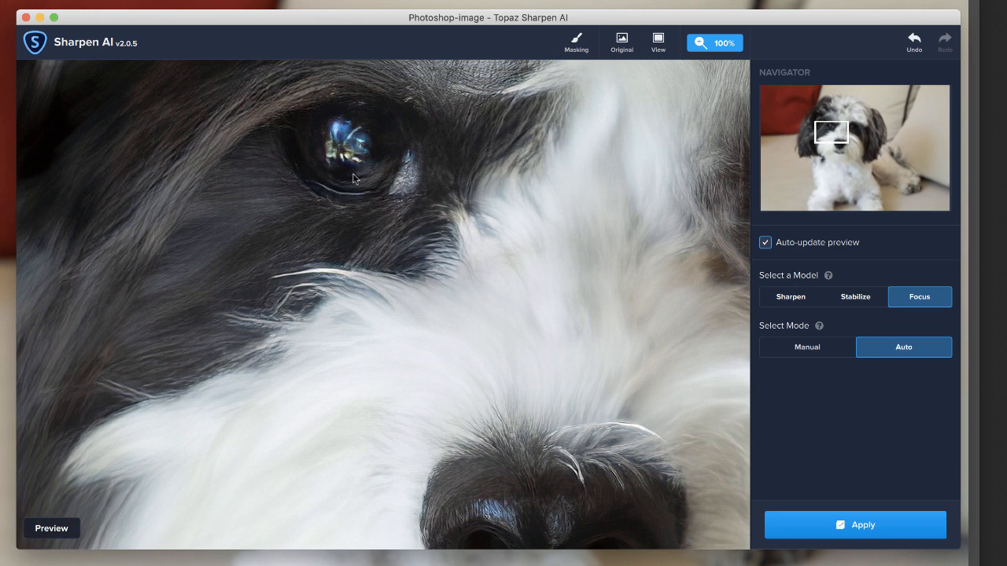
mouse_move(694, 59)
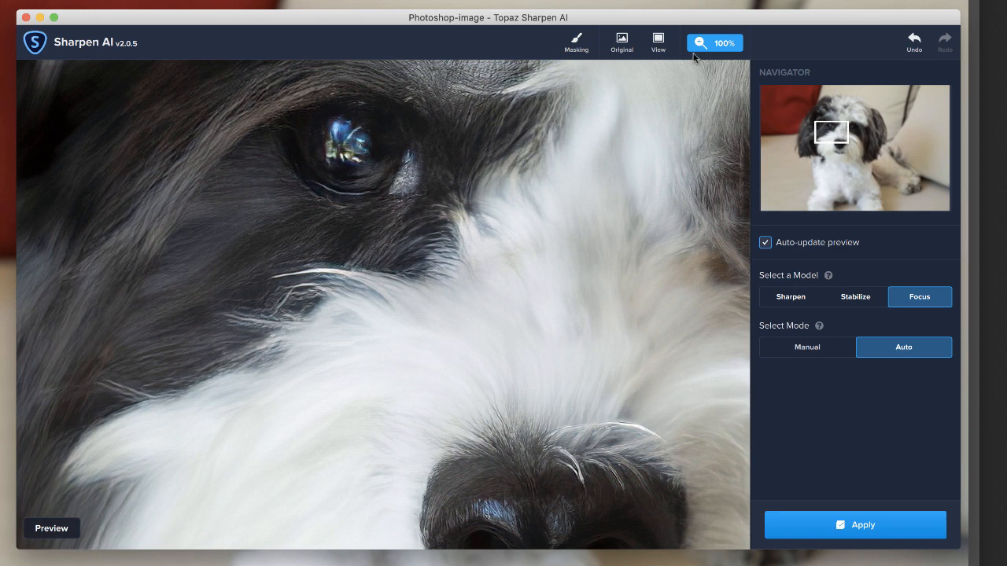
mouse_move(621, 42)
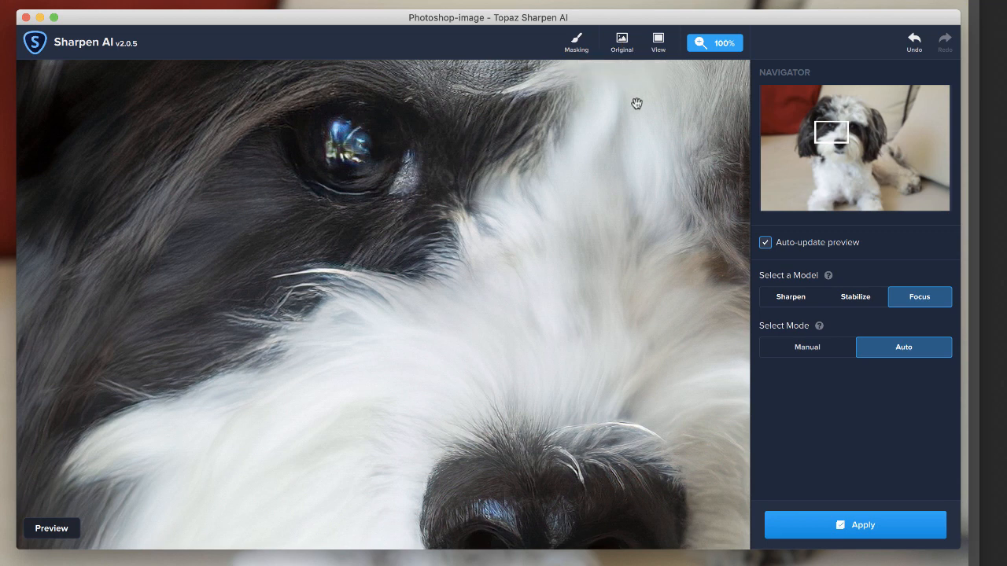
mouse_move(883, 411)
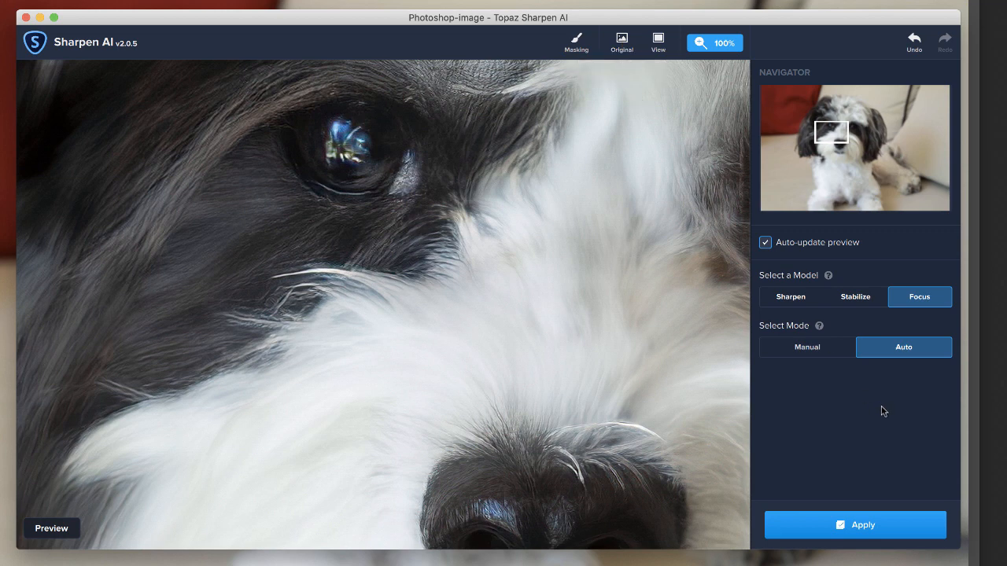
Apply the Focus Auto sharpening to SharpTest2 and start processing.
left_click(856, 525)
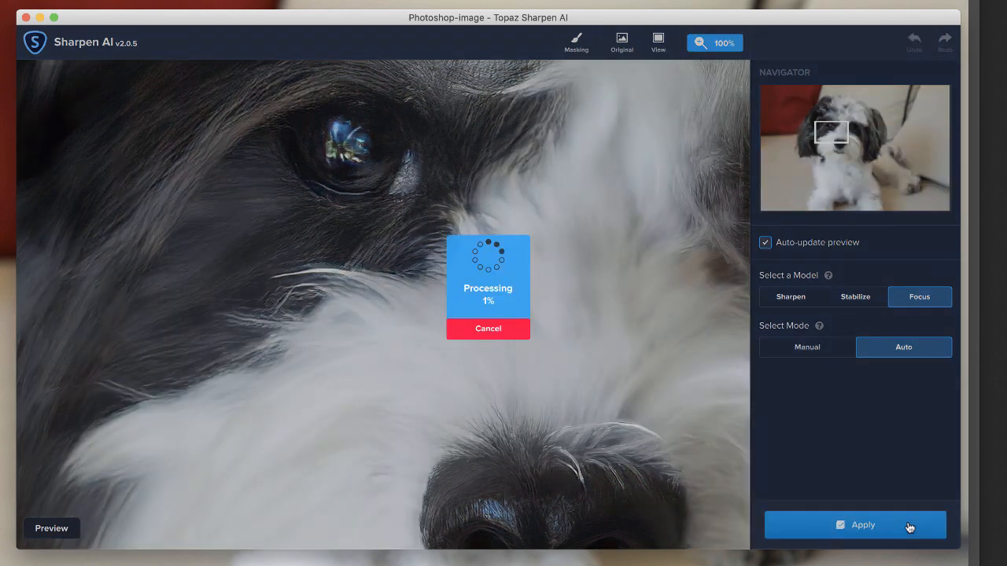
mouse_move(900, 459)
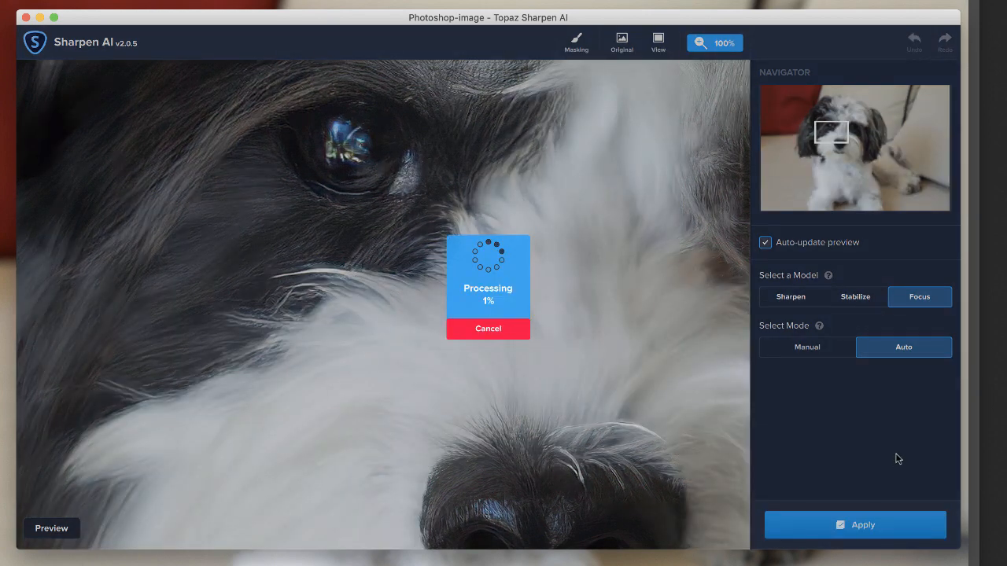